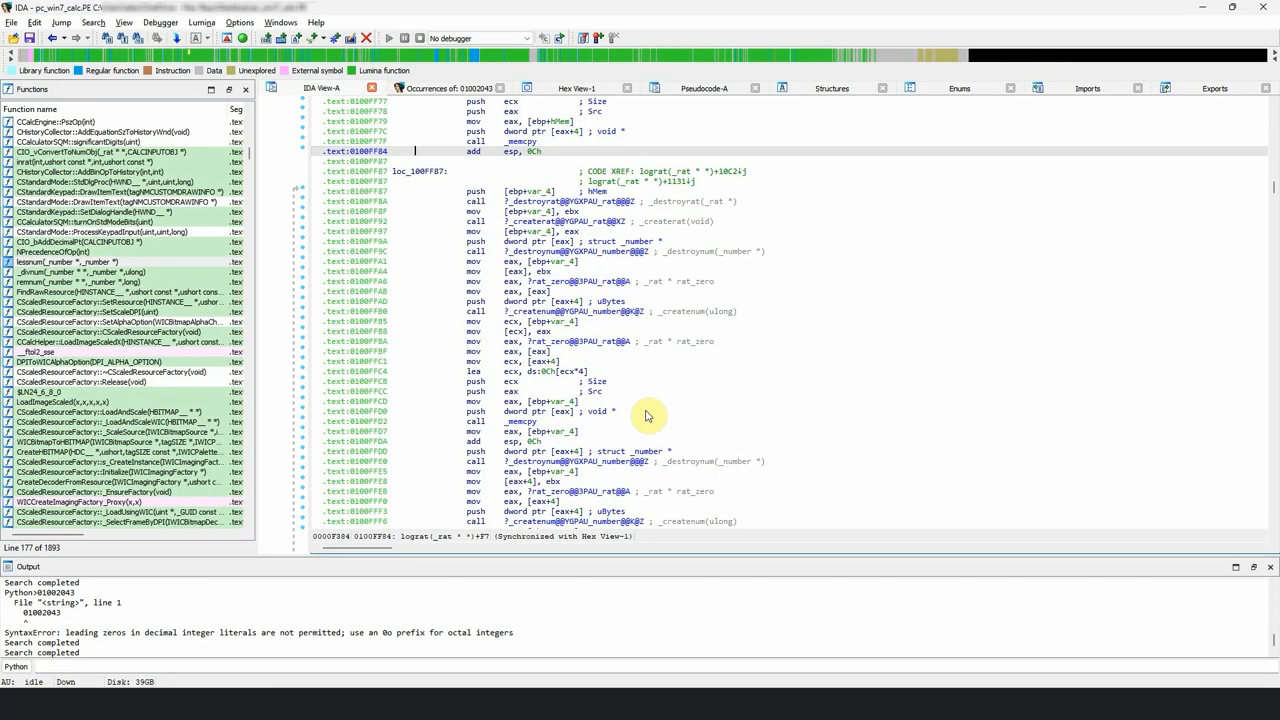
pyautogui.moveTo(642, 412)
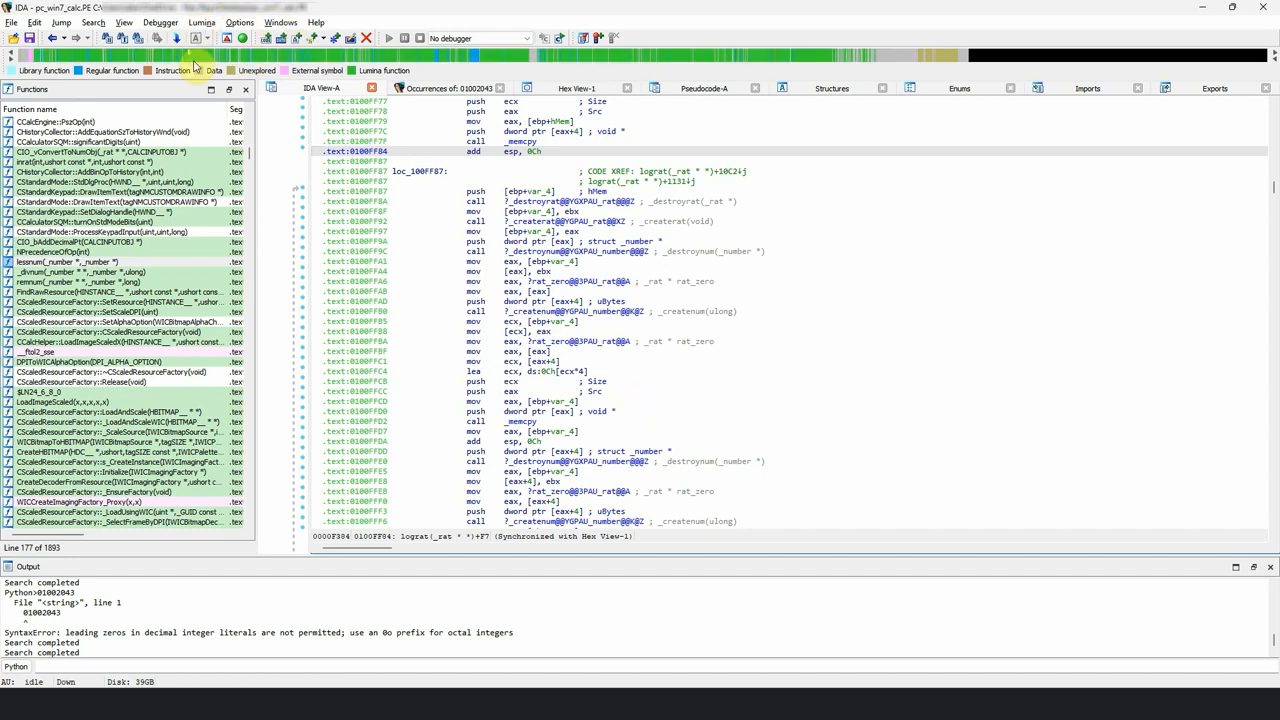
# Step: Go back in the jump history to the destroyrat function at 10002045
pyautogui.click(128, 38)
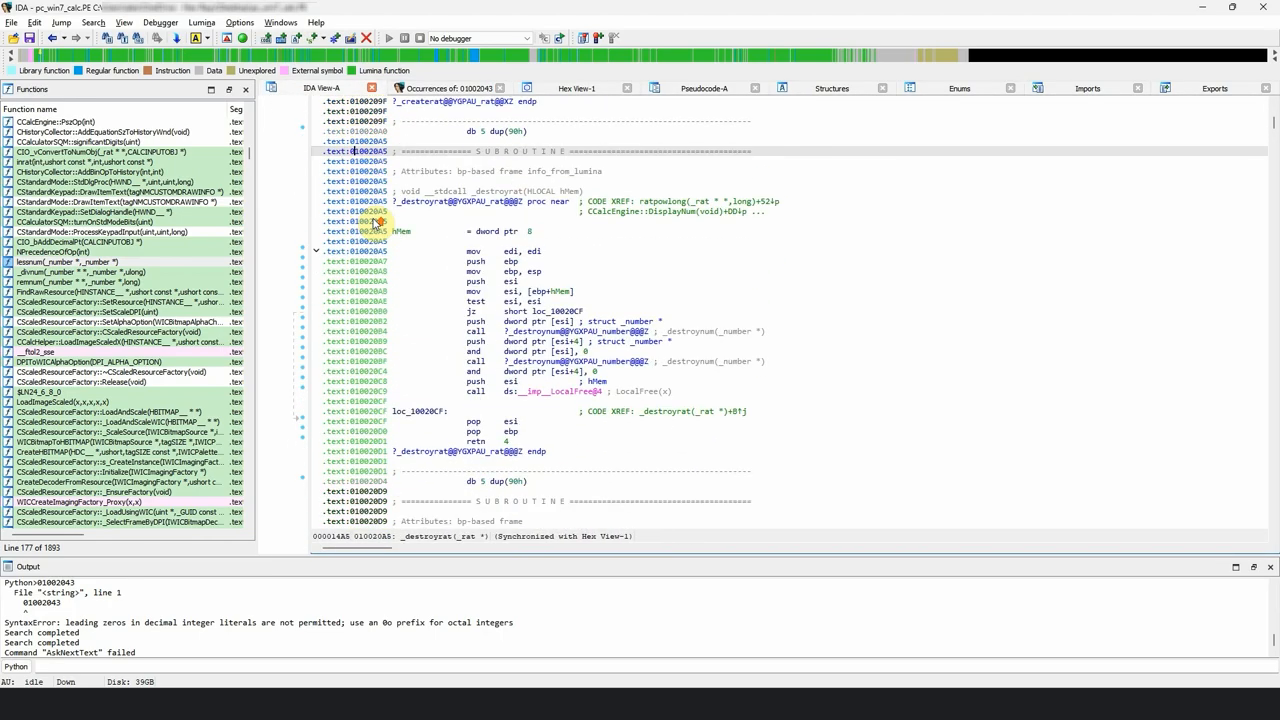
# Step: Bring up the Jump to address prompt for reaching 01002643
pyautogui.press('Up')
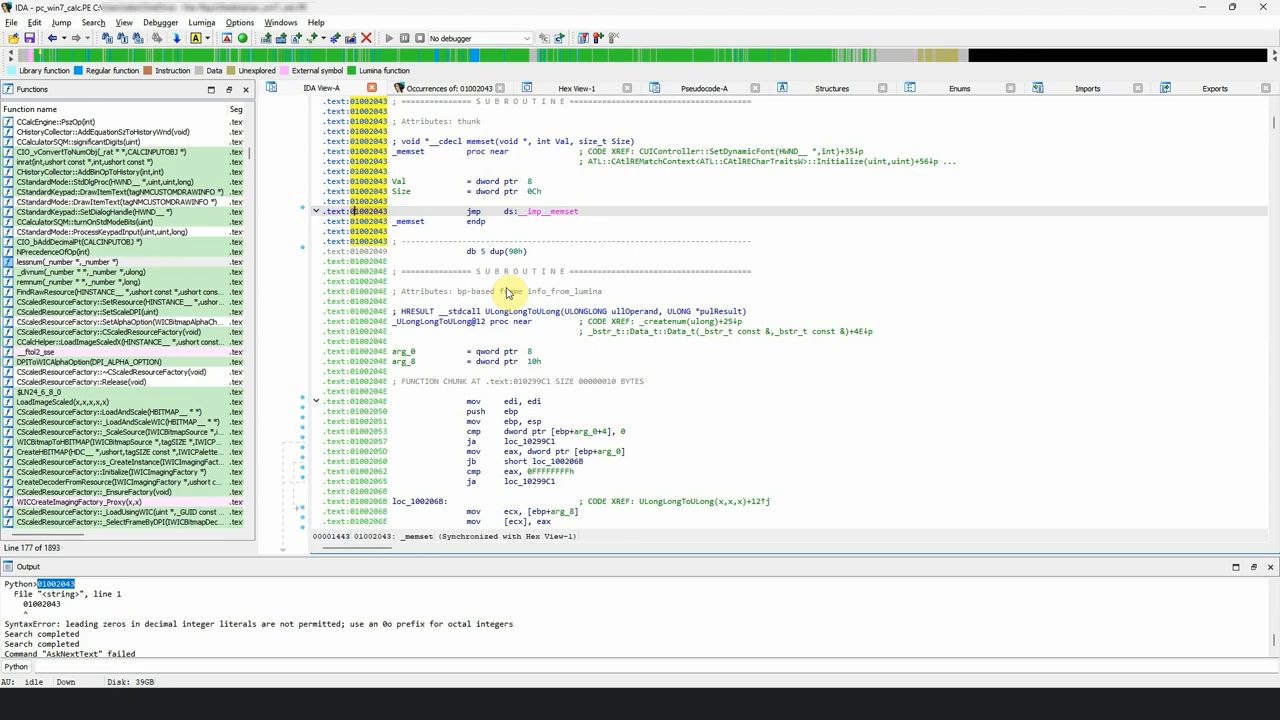
pyautogui.scroll(-3)
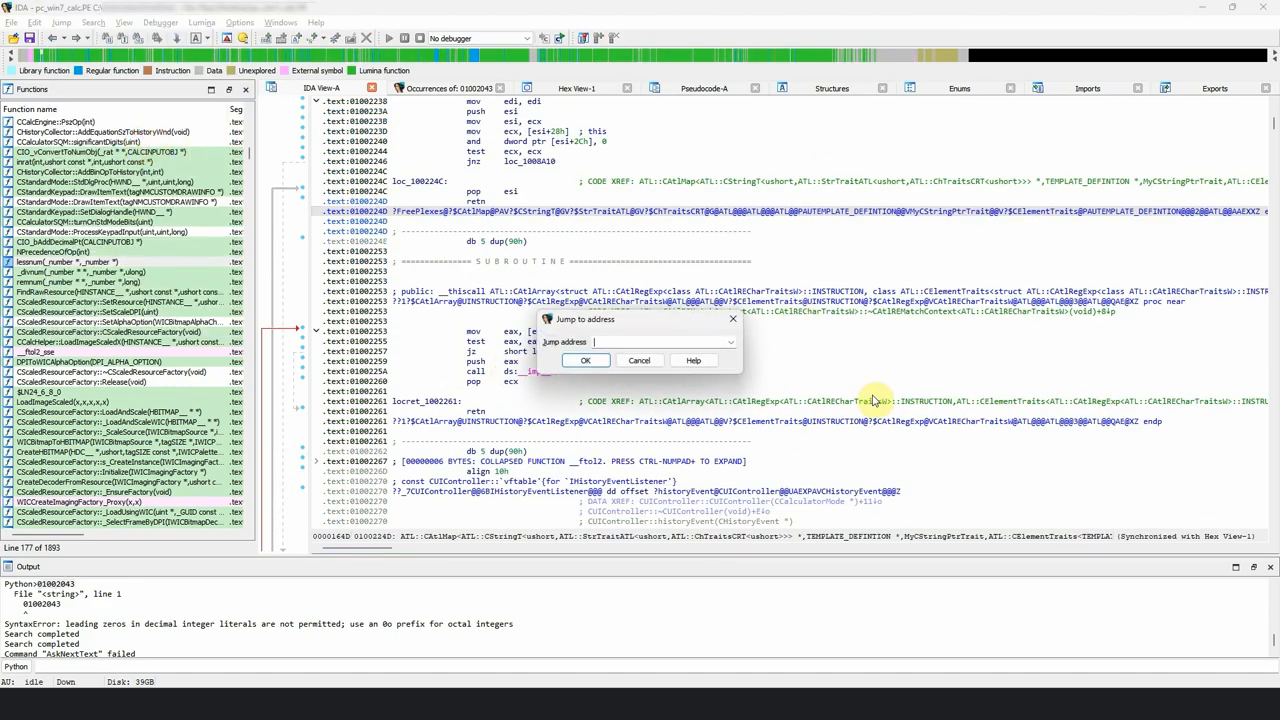
pyautogui.click(584, 360)
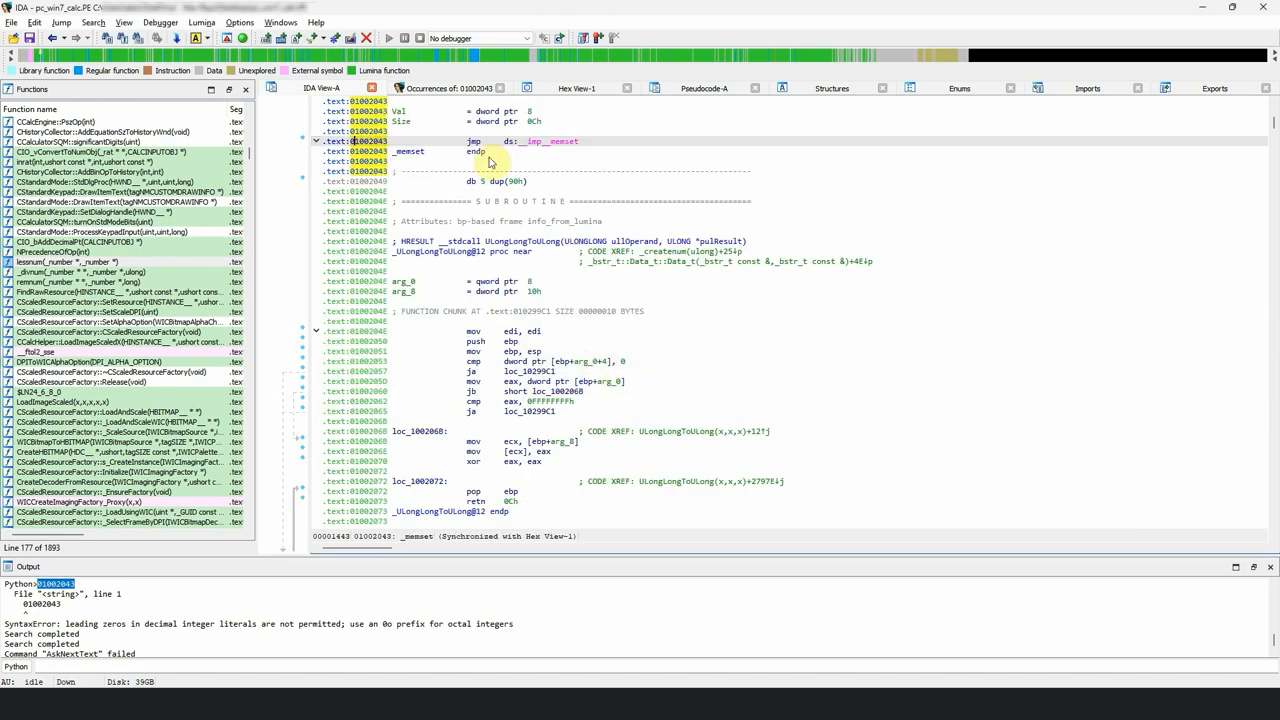
pyautogui.press('g')
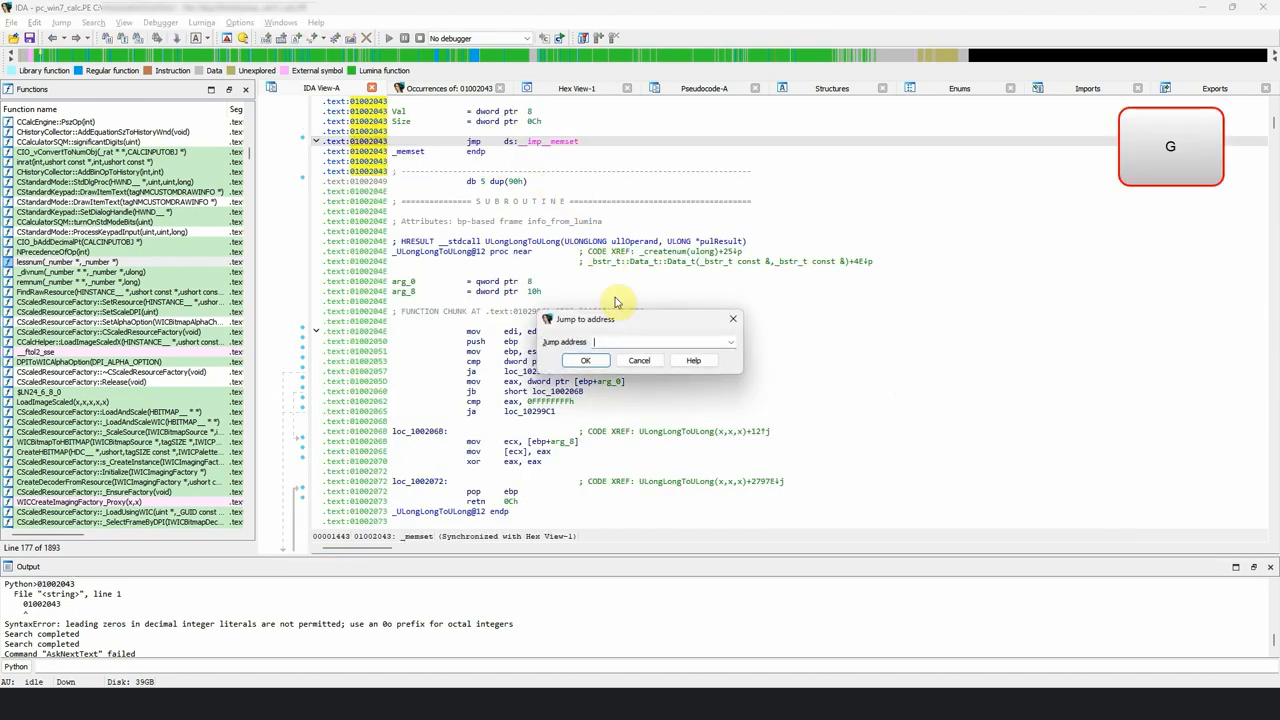
pyautogui.click(584, 360)
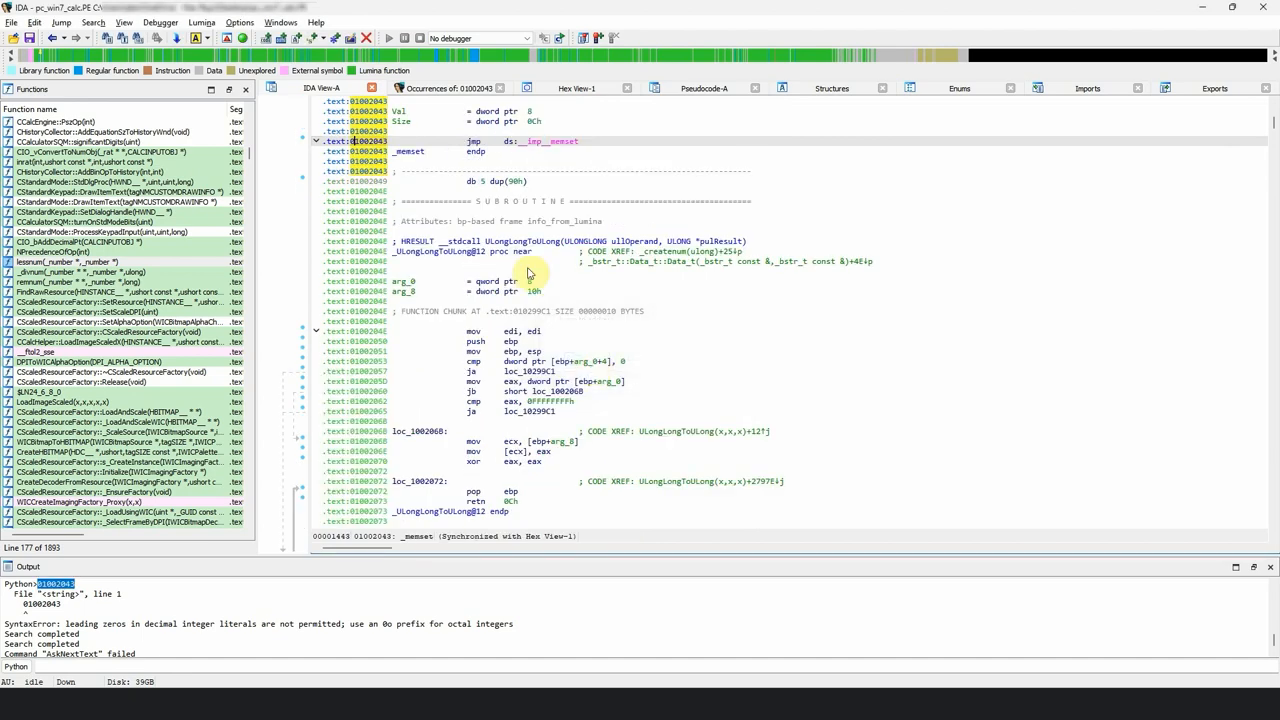
pyautogui.moveTo(420, 200)
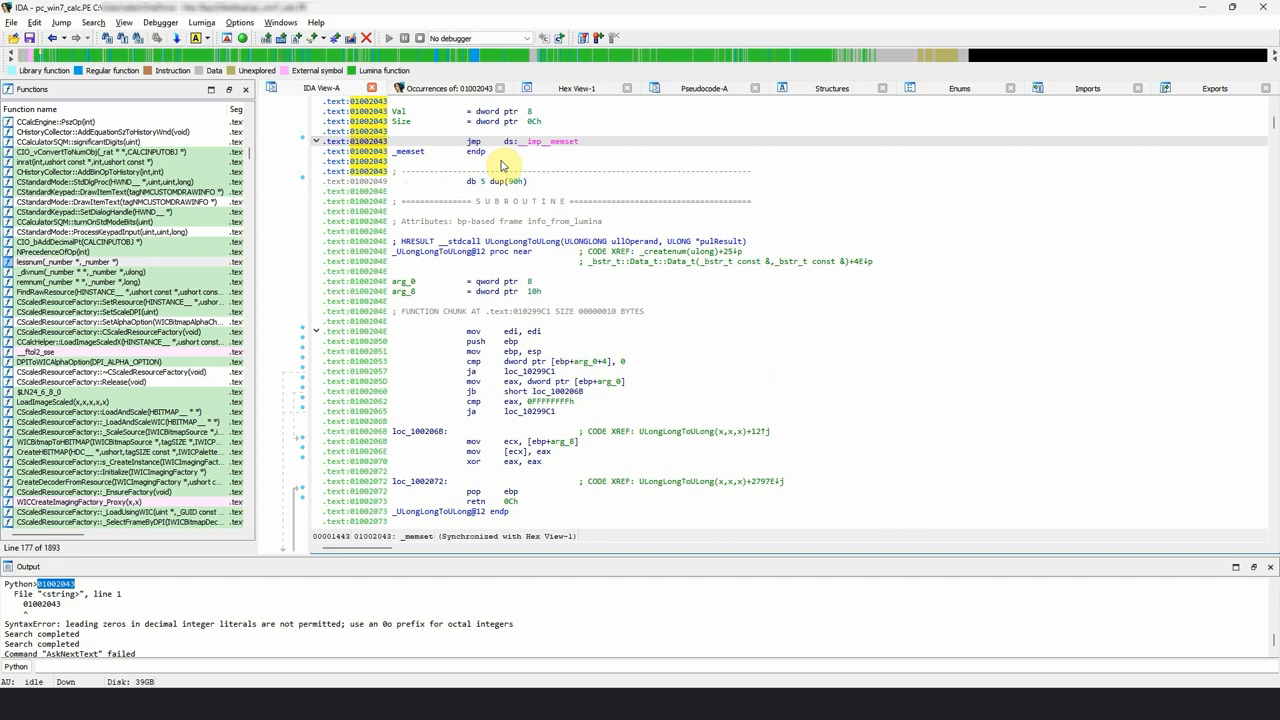
pyautogui.moveTo(518, 204)
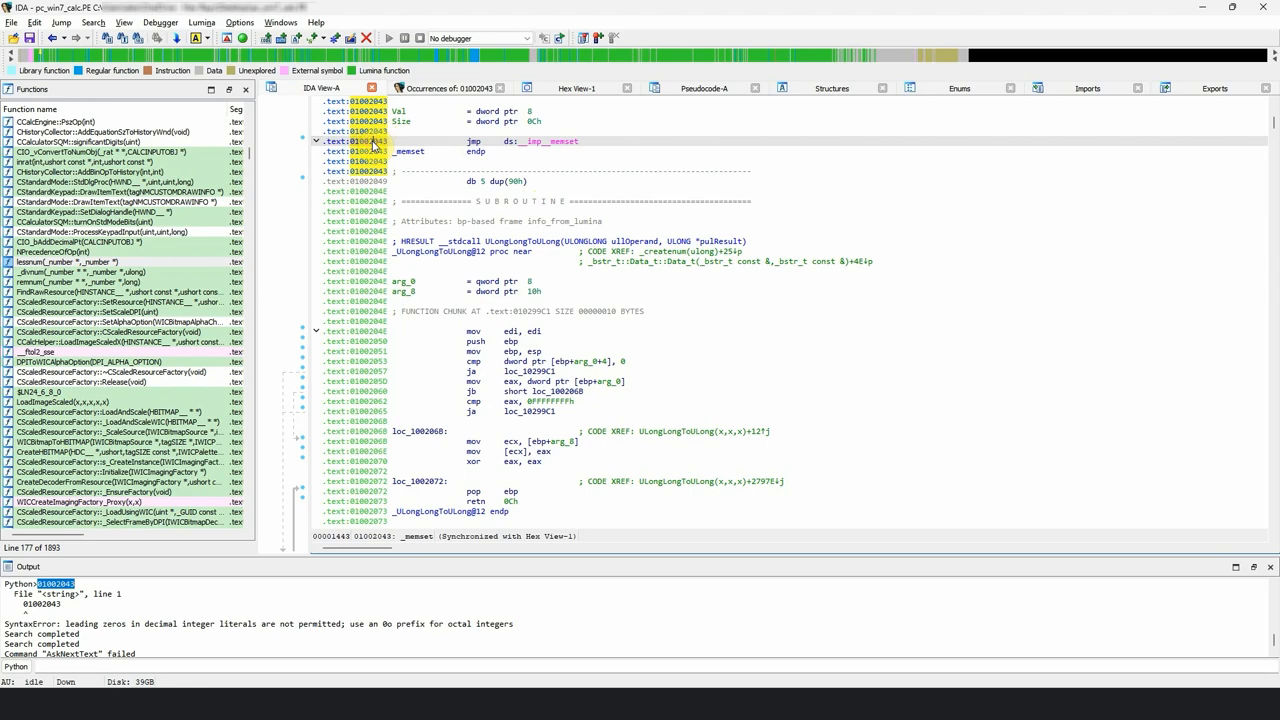
# Step: Jump toward the IsNumberInvalid code using the G shortcut
pyautogui.press('g')
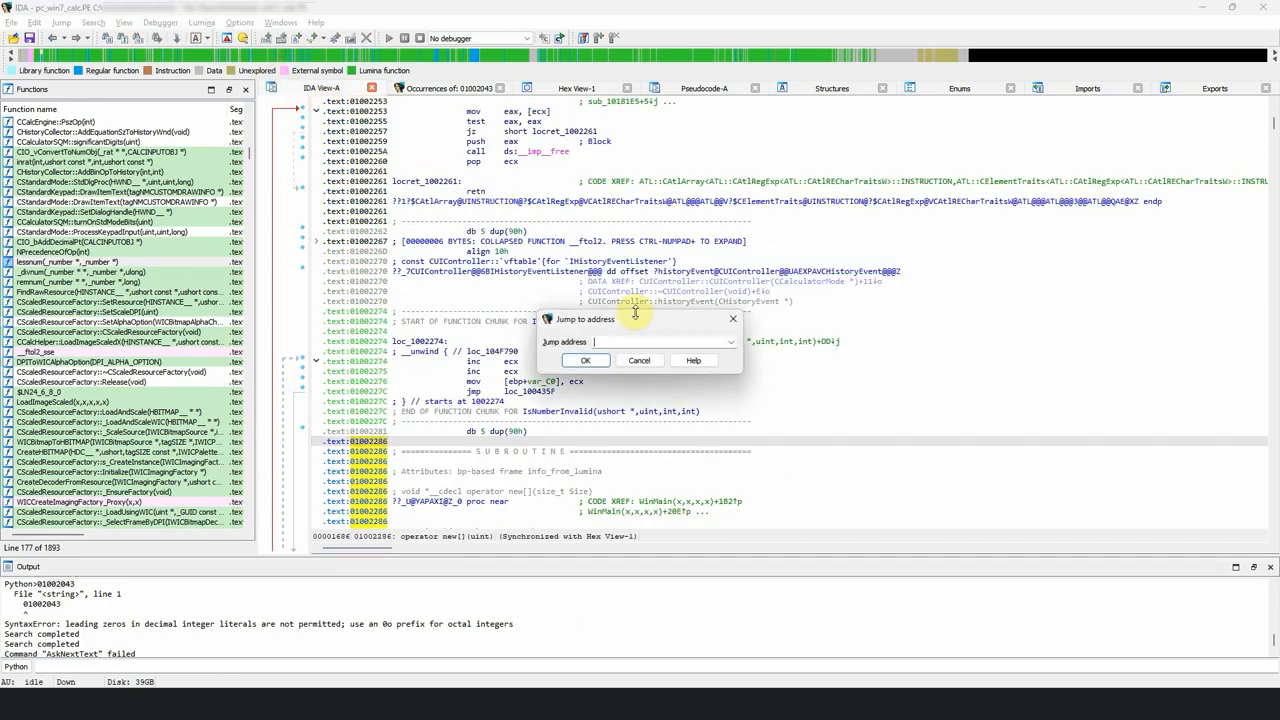
# Step: Cancel the prompt, then step forward and back through the history to land at 01002643
pyautogui.click(730, 342)
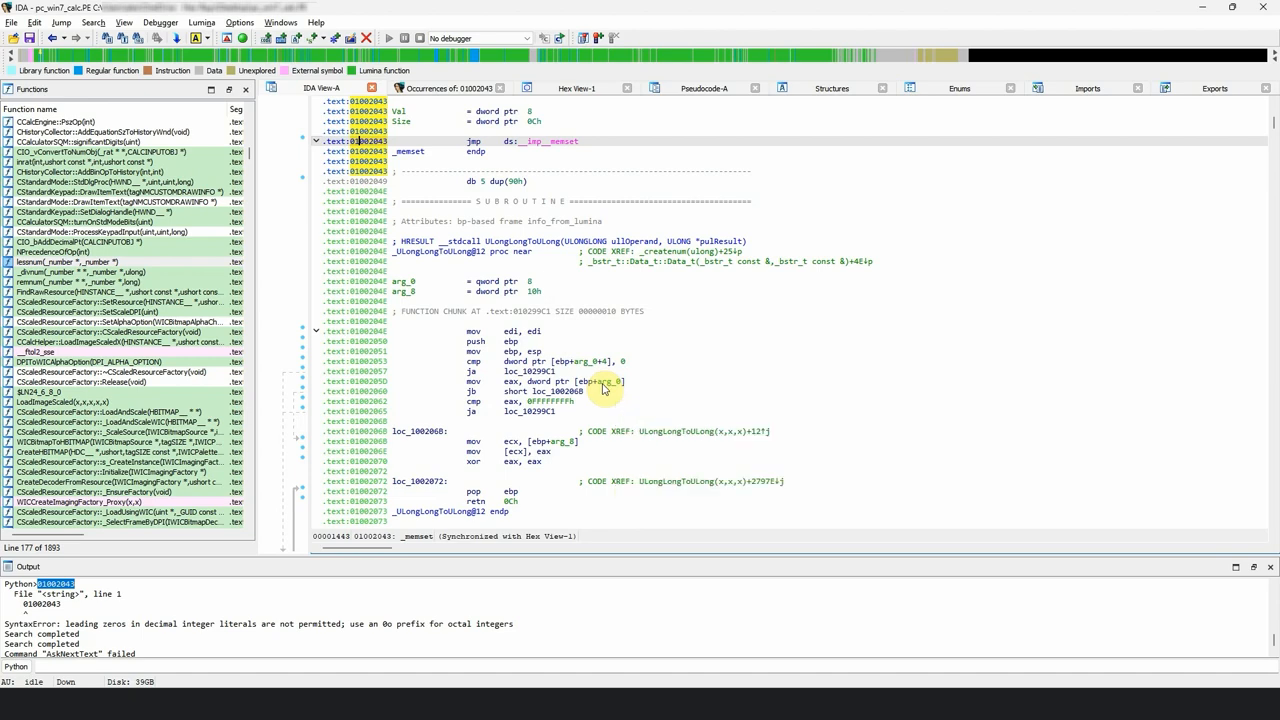
pyautogui.click(66, 38)
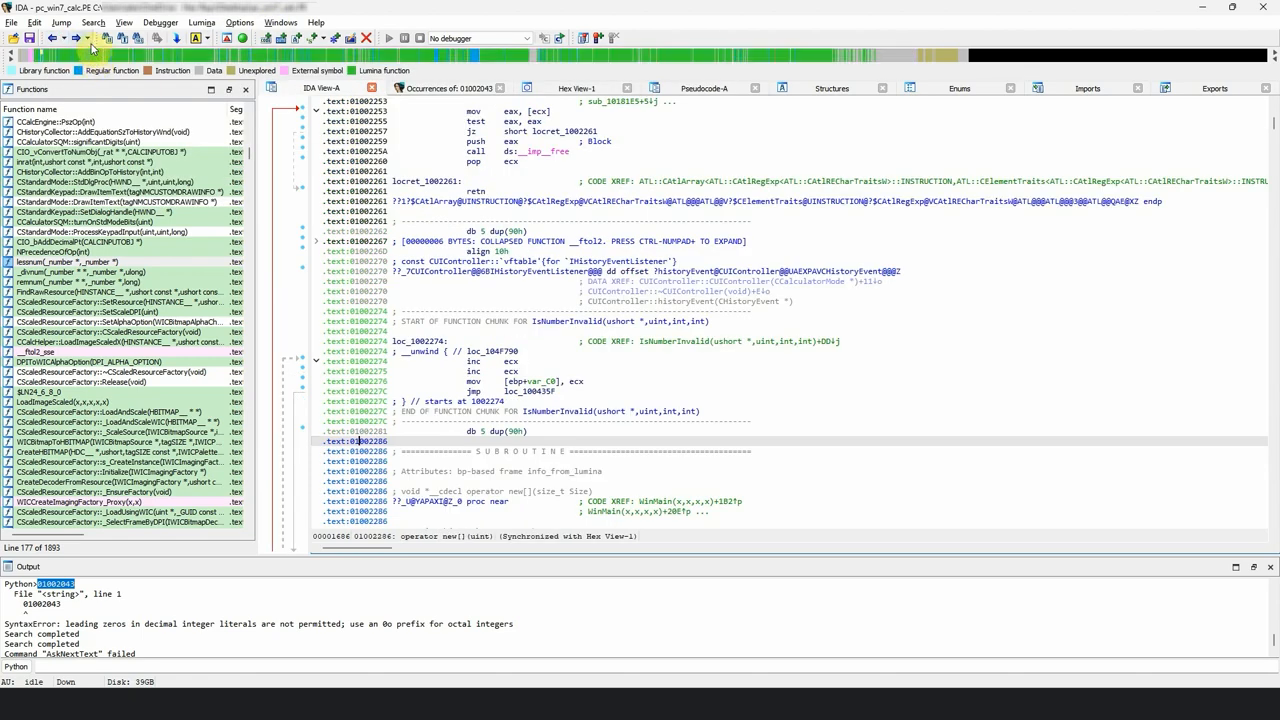
pyautogui.click(78, 38)
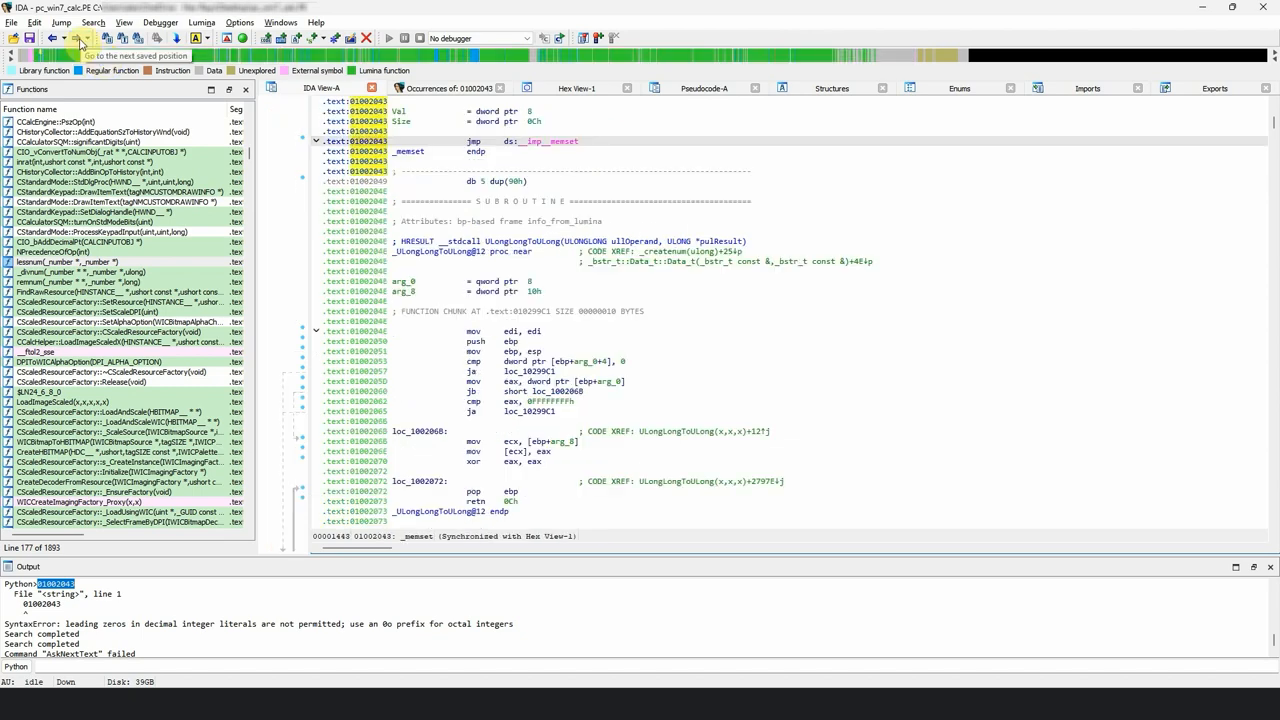